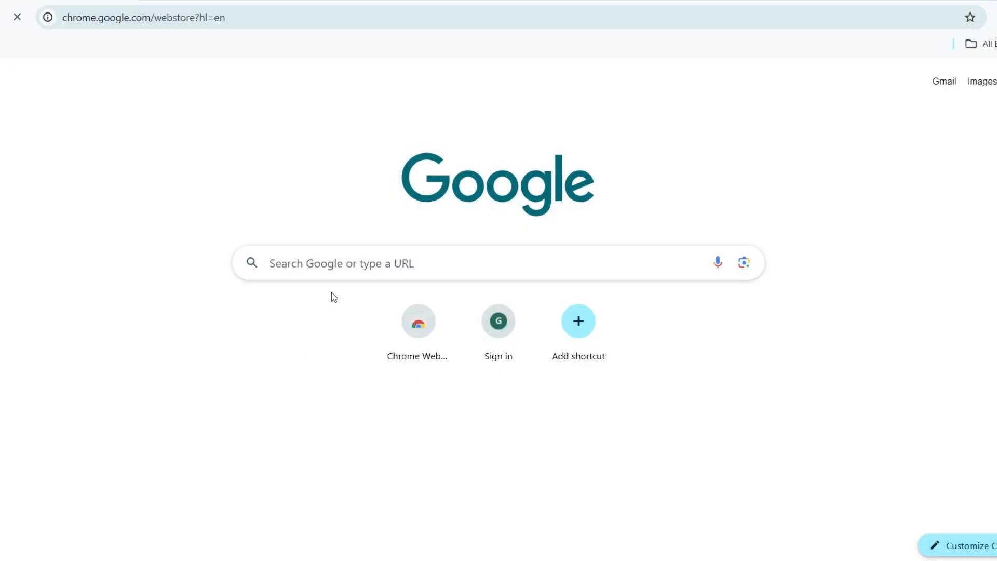
mouse_move(347, 221)
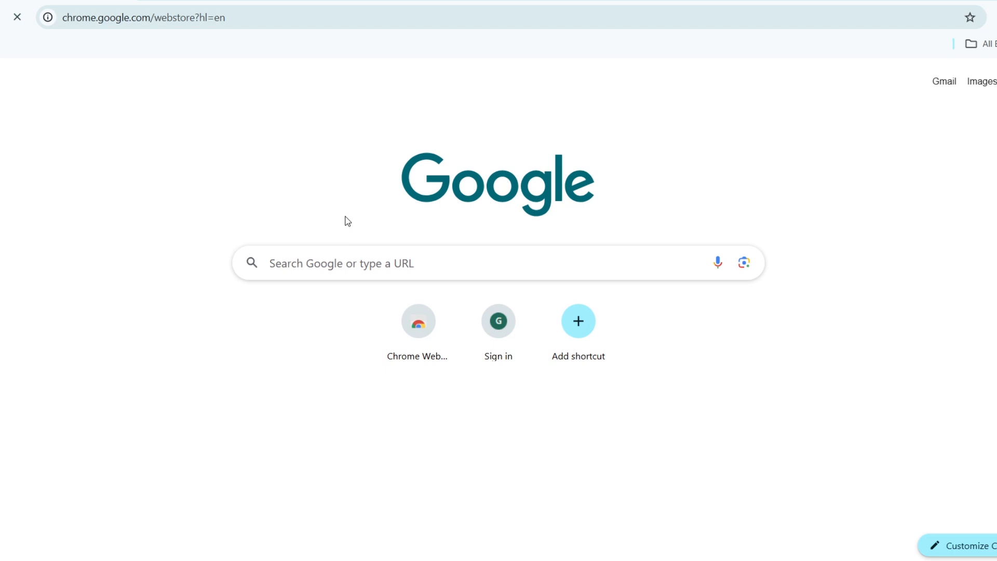
- Load the Chrome Web Store home page from the new tab page shortcut
click(418, 320)
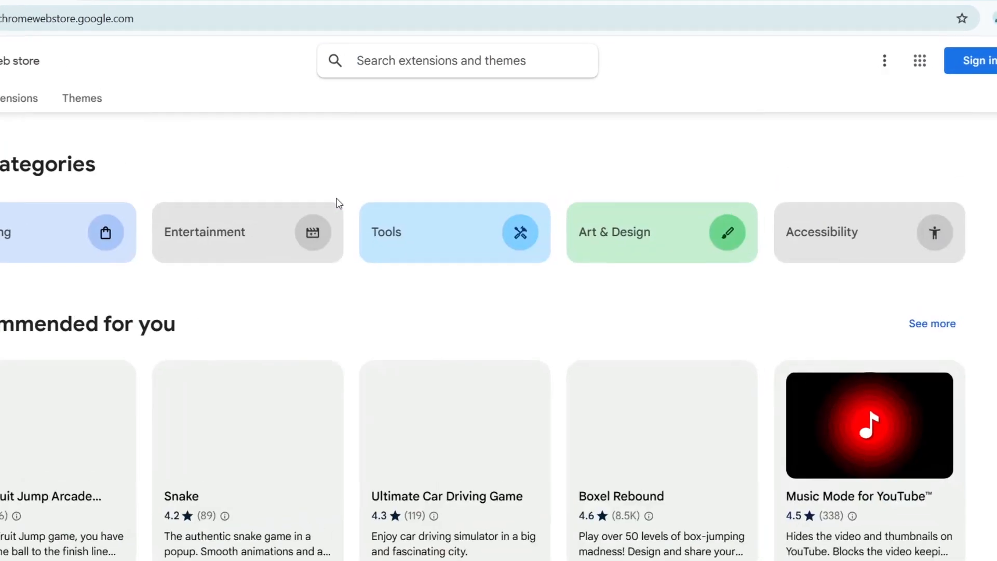
scroll(up, 3)
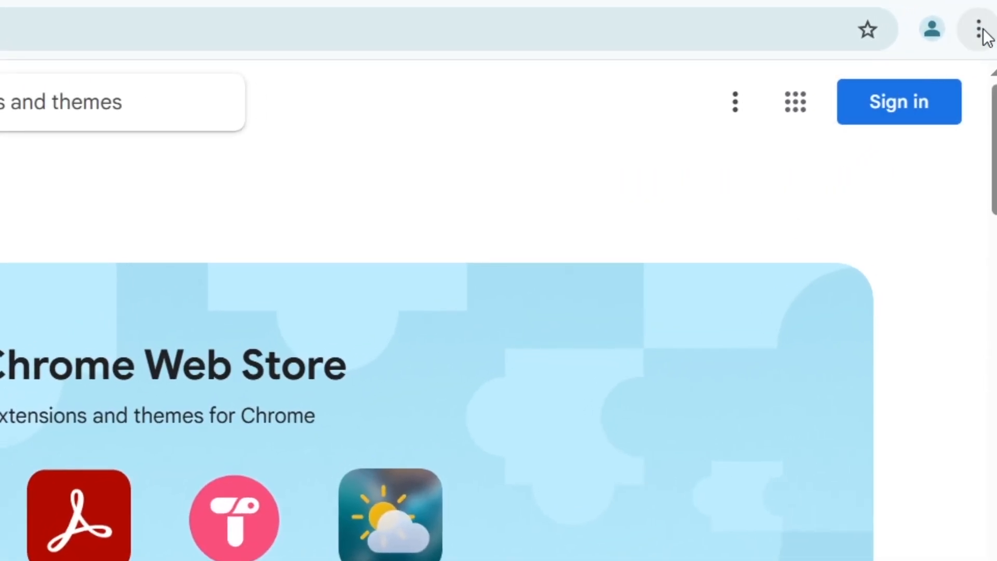
- Use Help > About Google Chrome to confirm version 134 is up to date
click(981, 28)
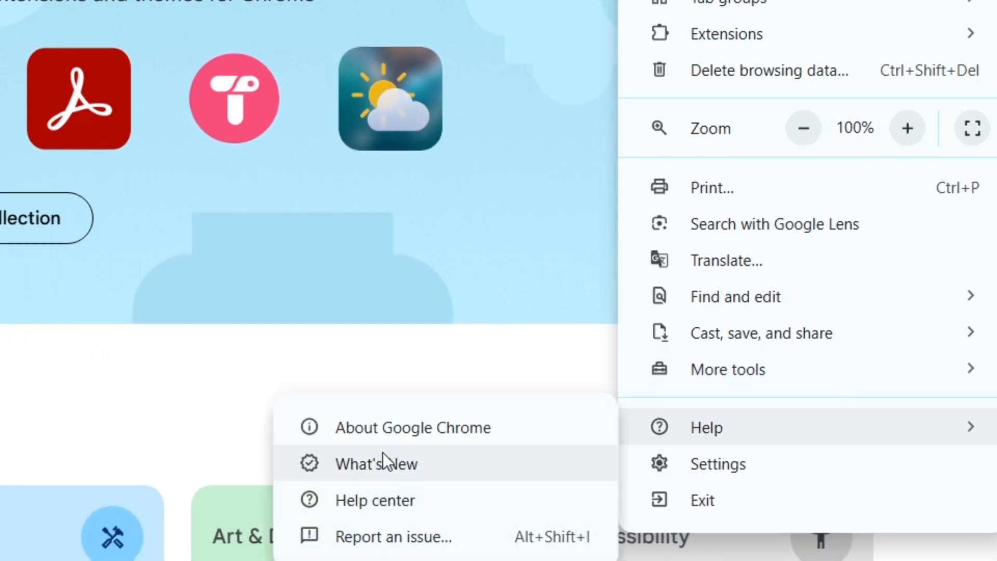
click(412, 427)
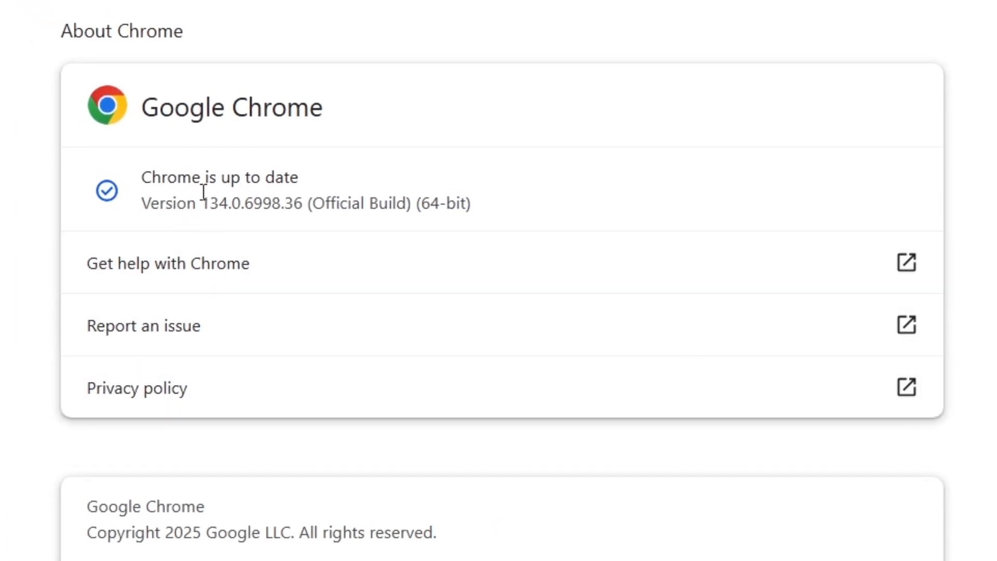
mouse_move(522, 118)
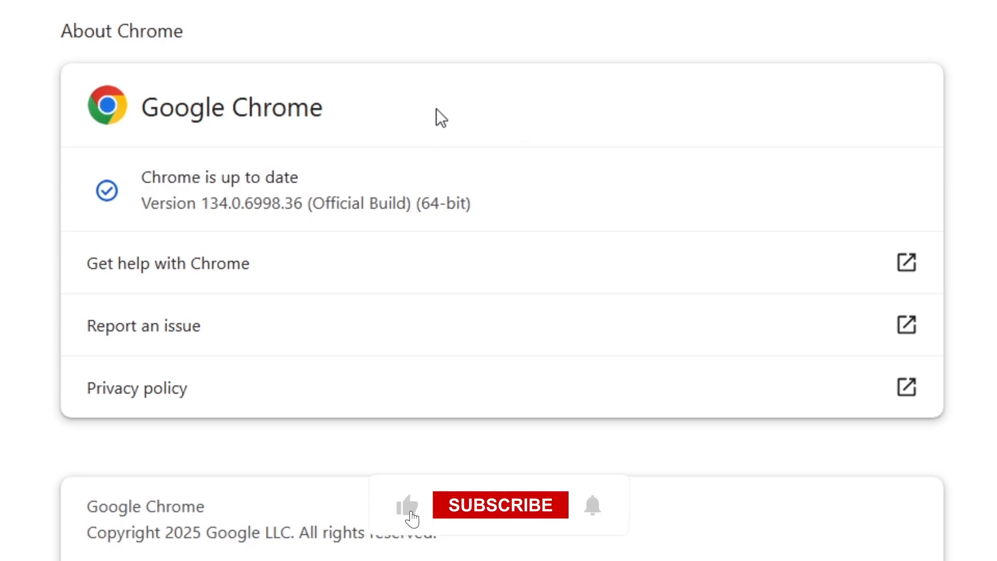
click(500, 505)
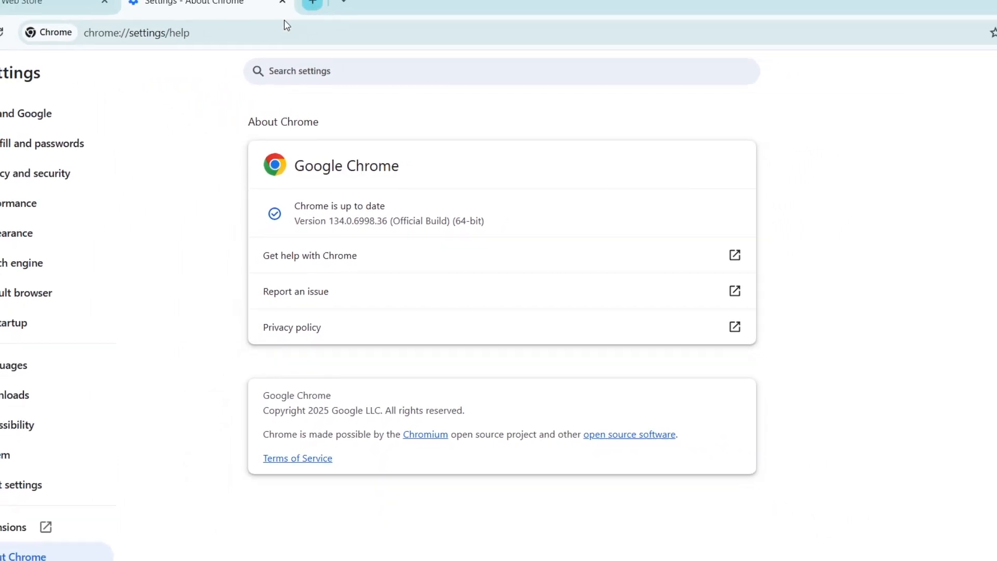
- Delete browsing history, cookies and cached files for All time via Privacy and security
click(57, 7)
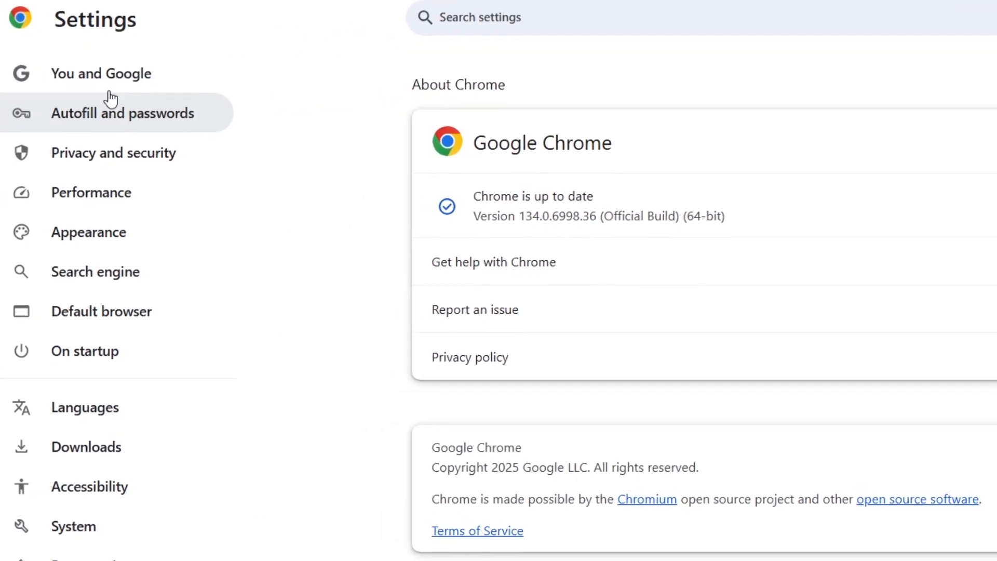
click(113, 152)
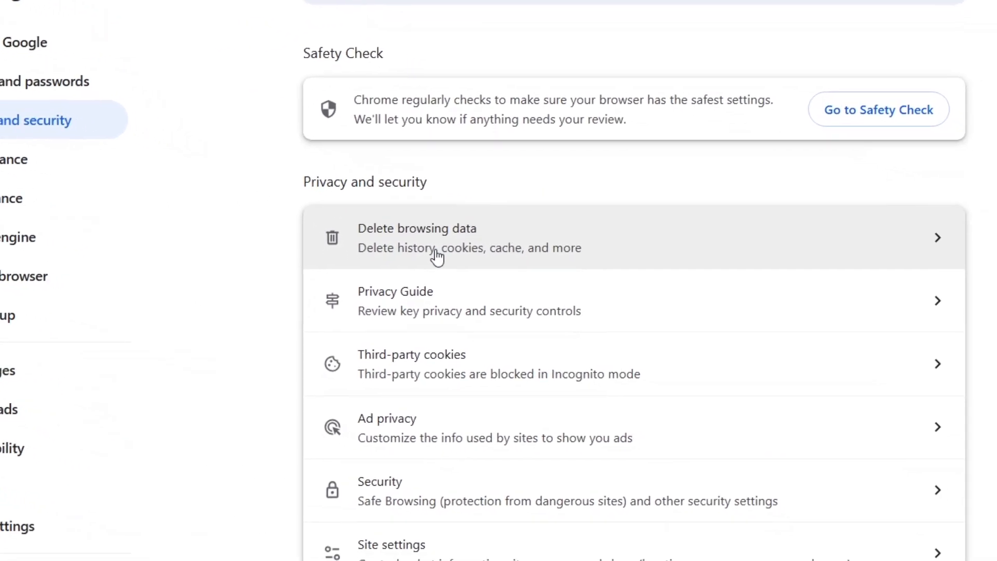
click(417, 237)
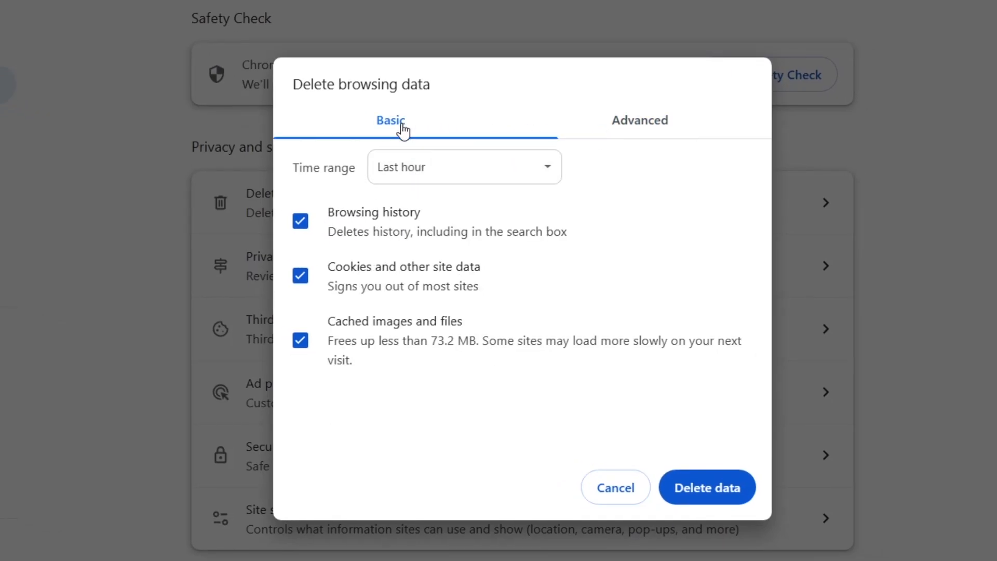
mouse_move(436, 172)
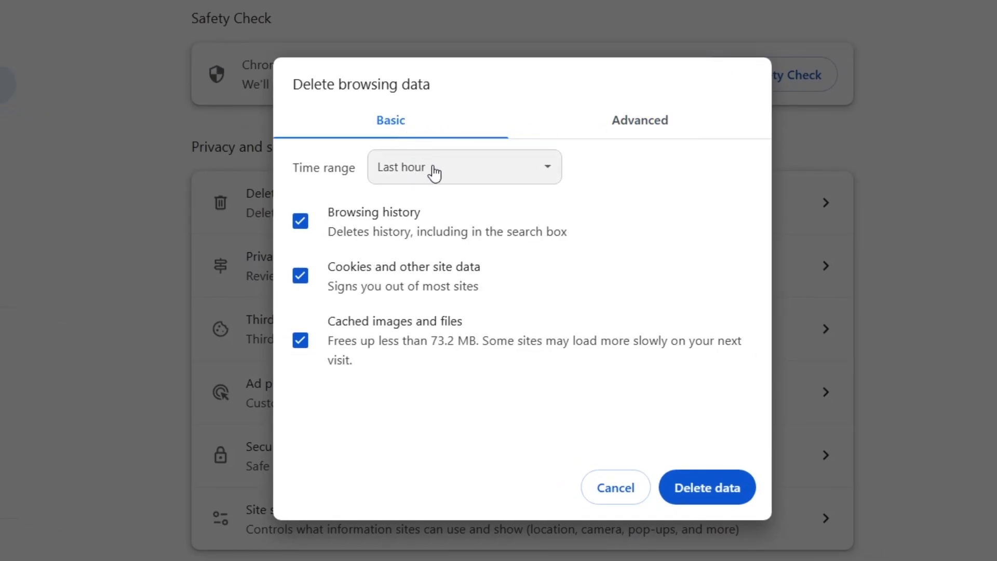
click(464, 166)
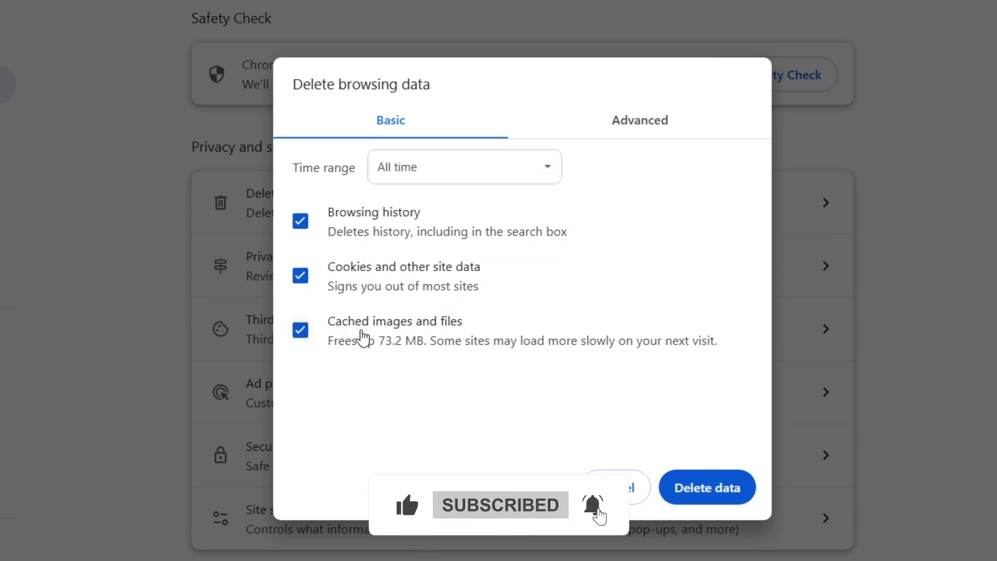
click(706, 488)
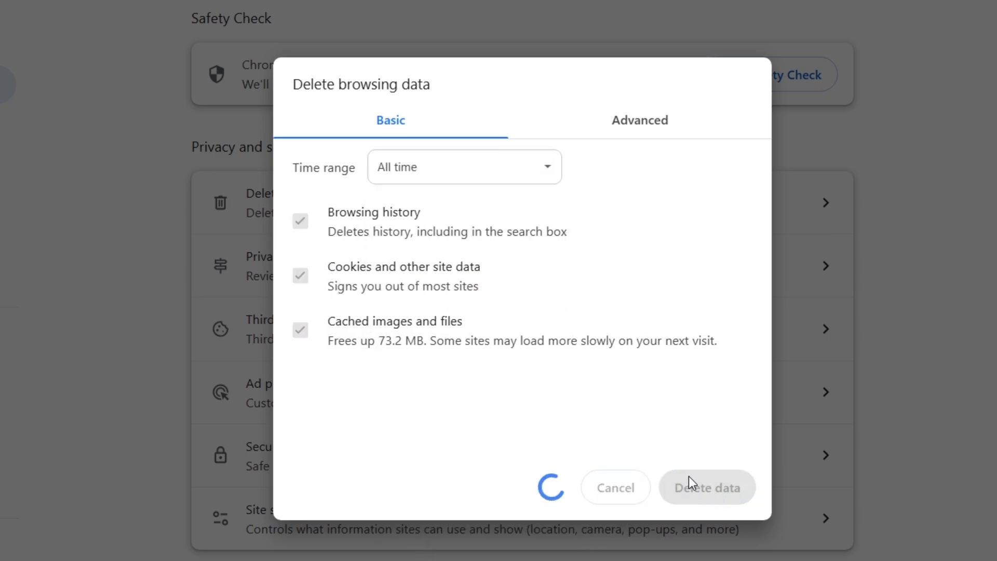
click(707, 487)
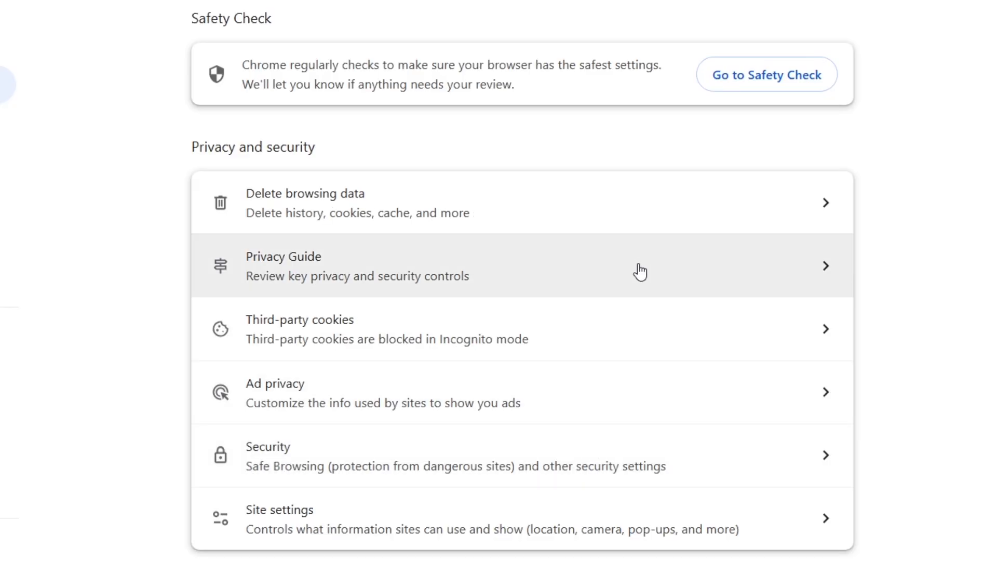
mouse_move(380, 246)
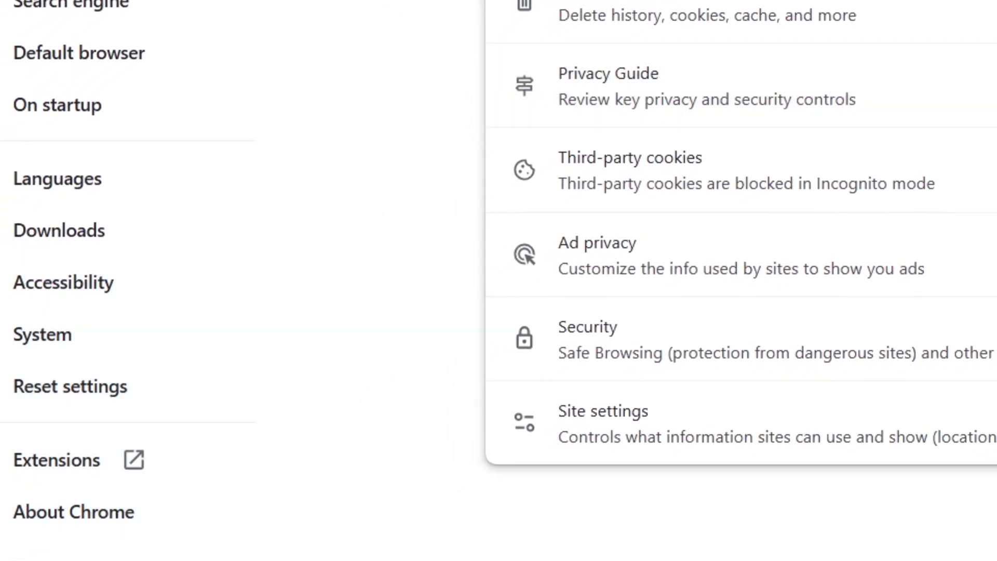
mouse_move(56, 460)
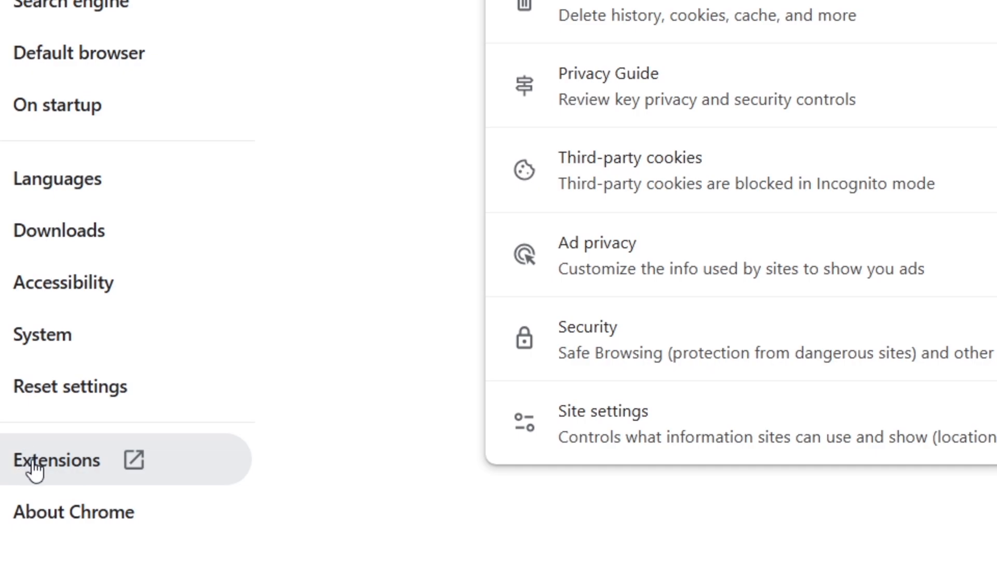
- Review the installed extensions on the chrome://extensions page
click(56, 460)
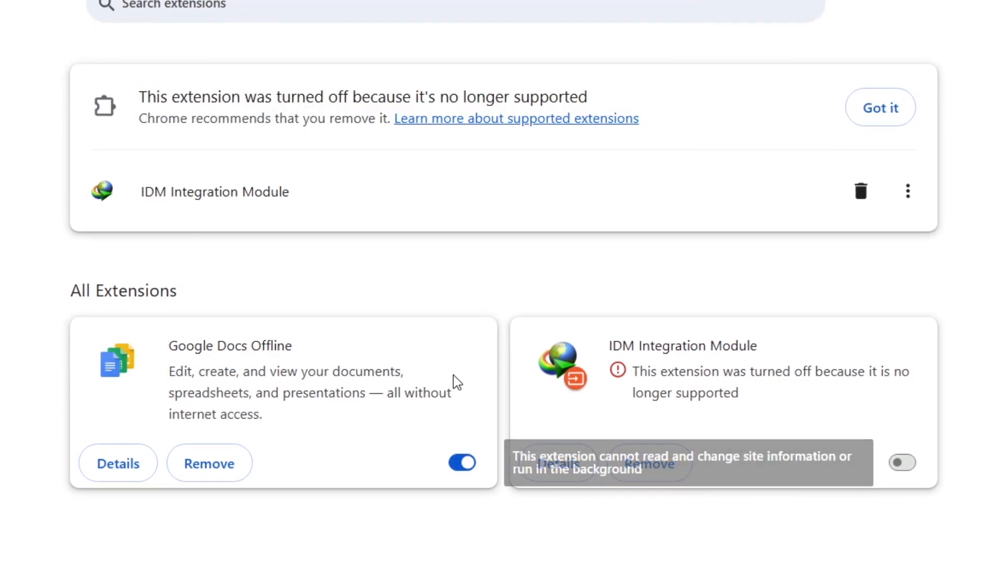
click(462, 463)
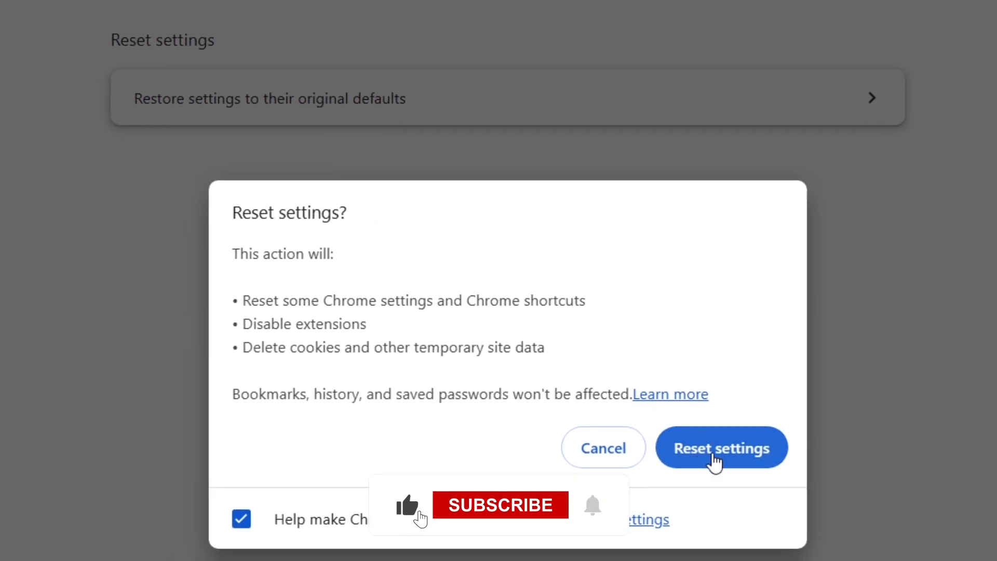
- Restore Chrome settings to their original defaults
click(722, 447)
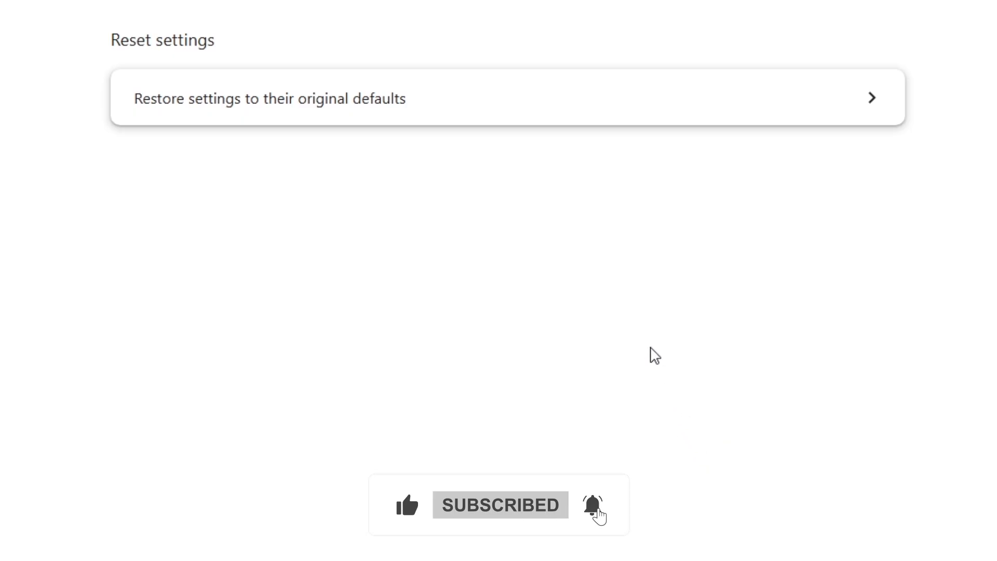
mouse_move(585, 364)
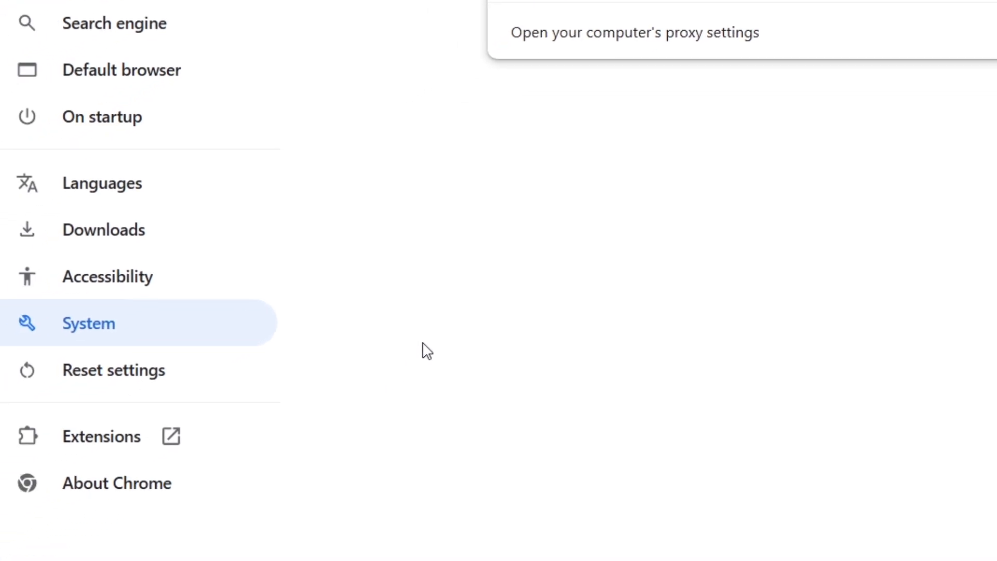
- In Device Manager, show the right-click actions for the HID-compliant mouse
click(15, 552)
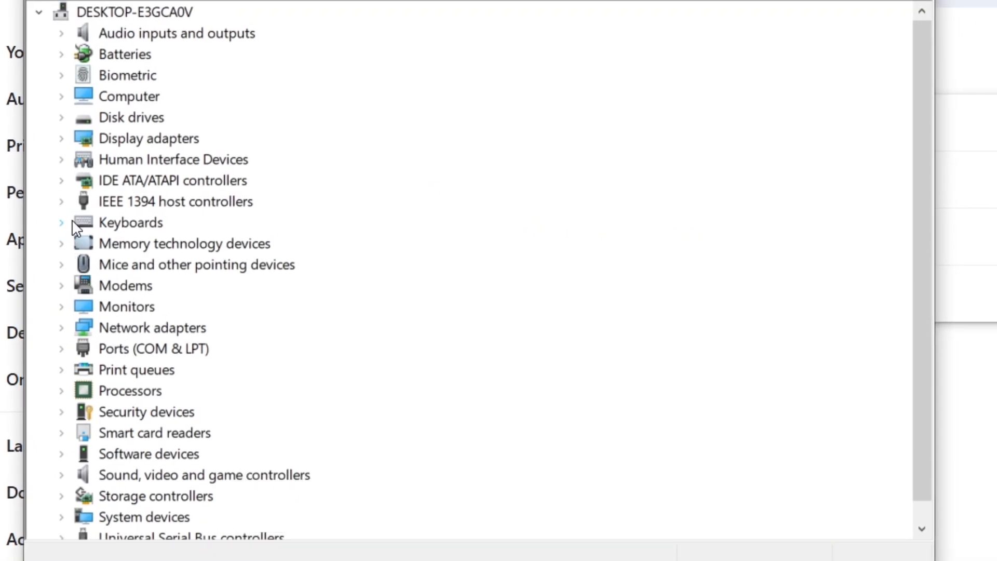
right_click(159, 285)
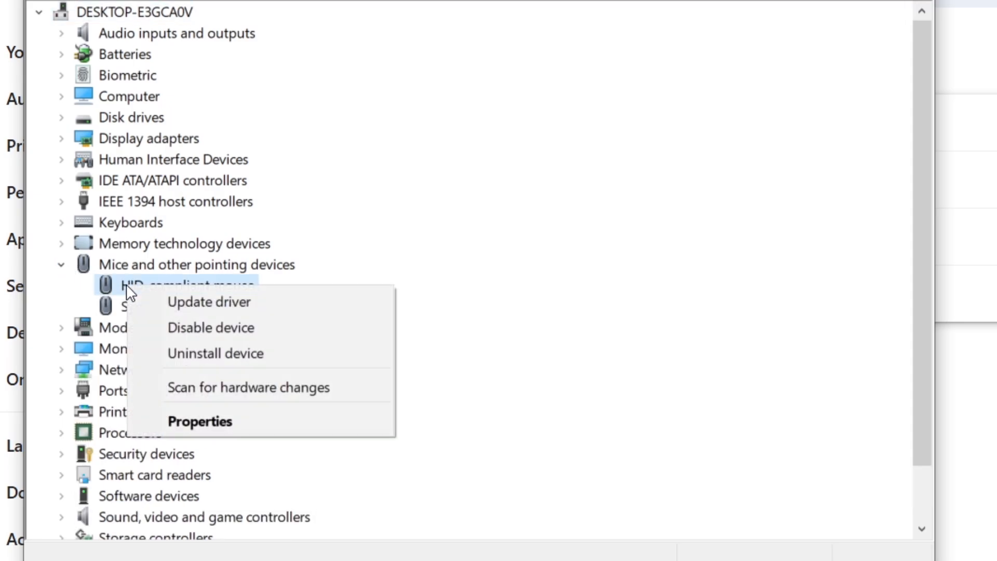
click(540, 265)
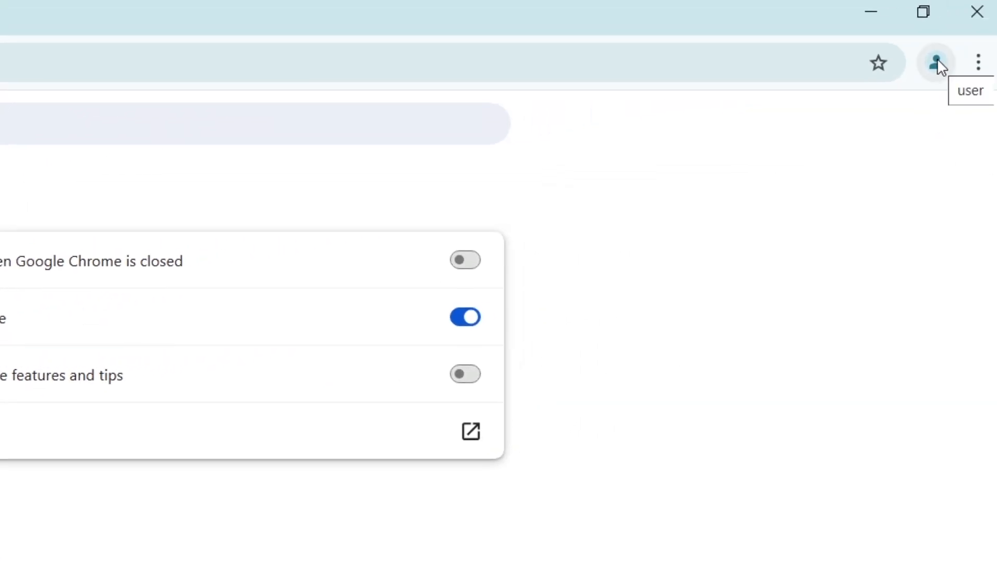
mouse_move(943, 81)
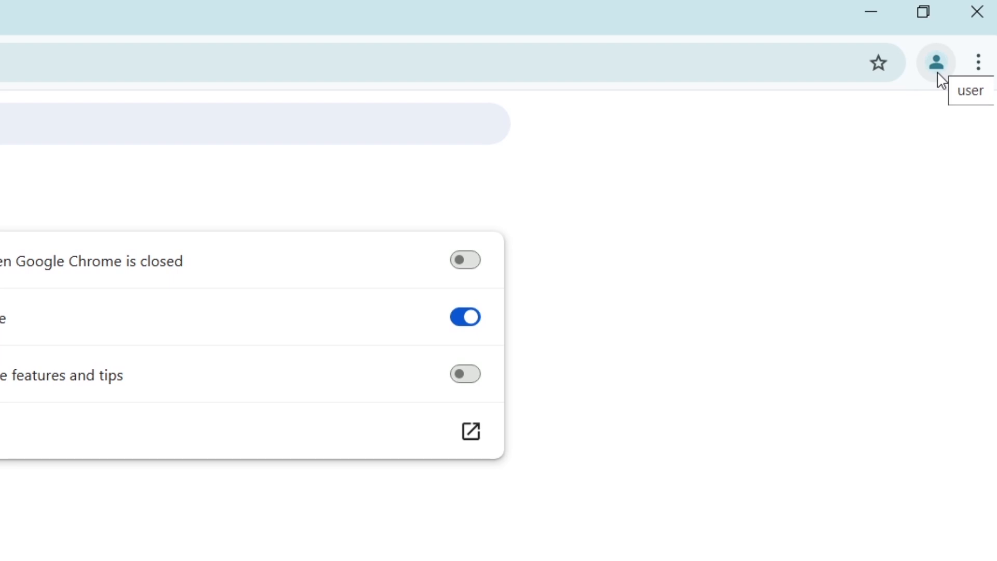
- Add a new Chrome profile from the profile menu, continuing without an account
click(935, 62)
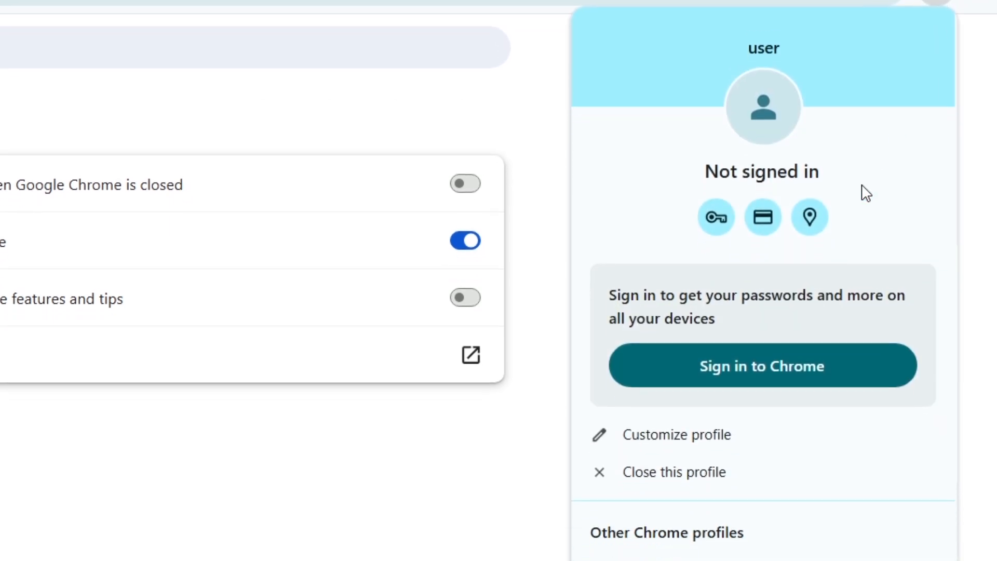
scroll(down, 3)
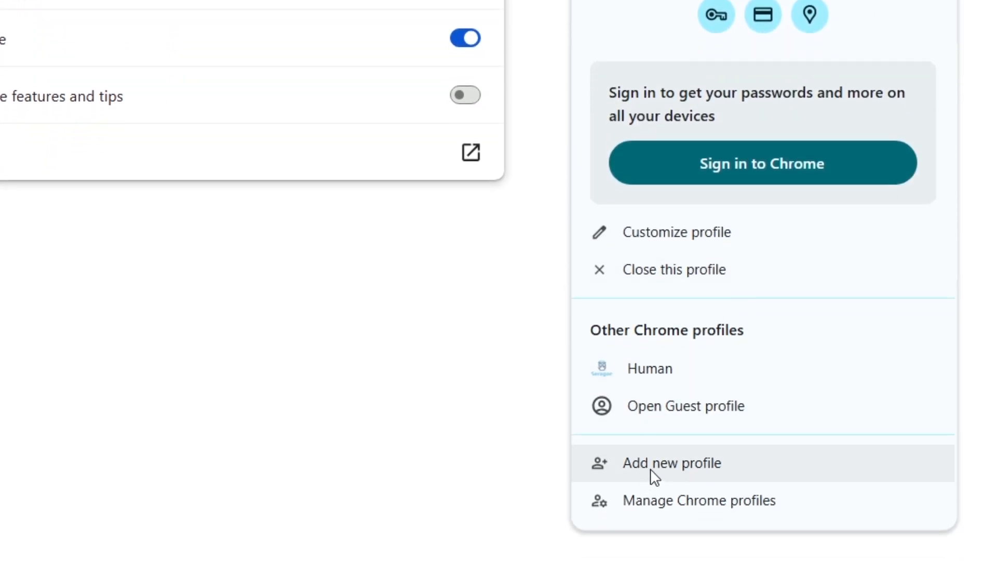
click(671, 463)
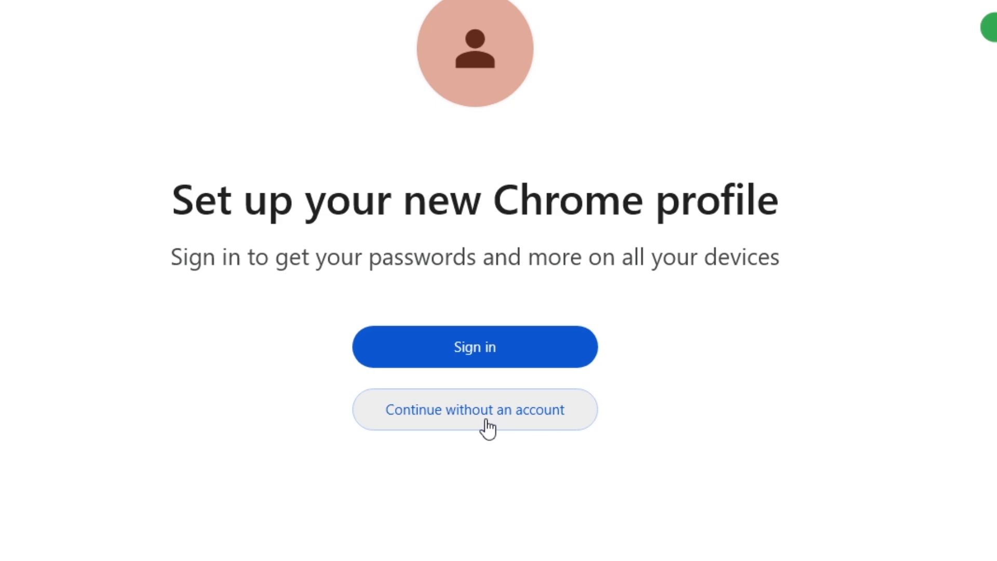
click(475, 409)
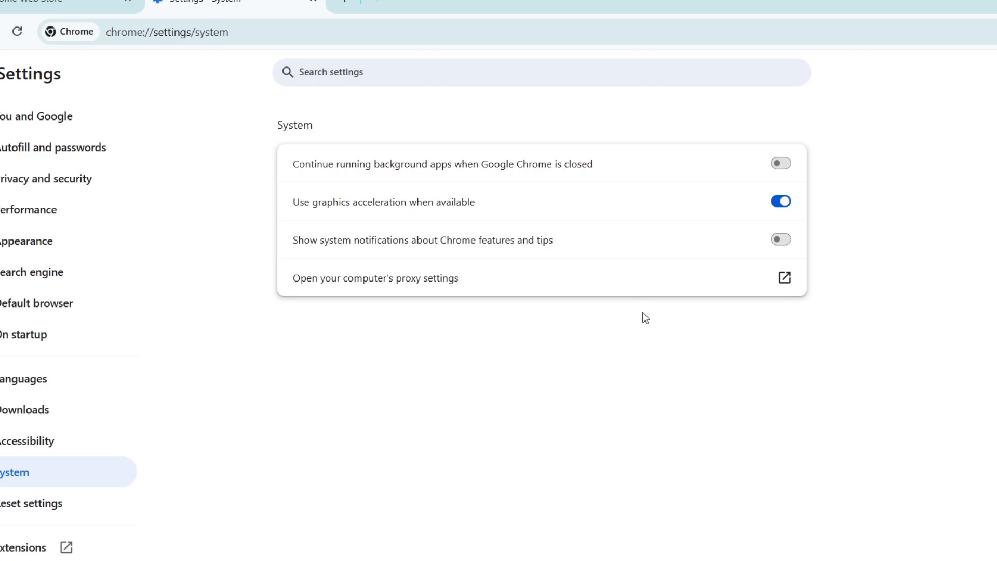
mouse_move(587, 371)
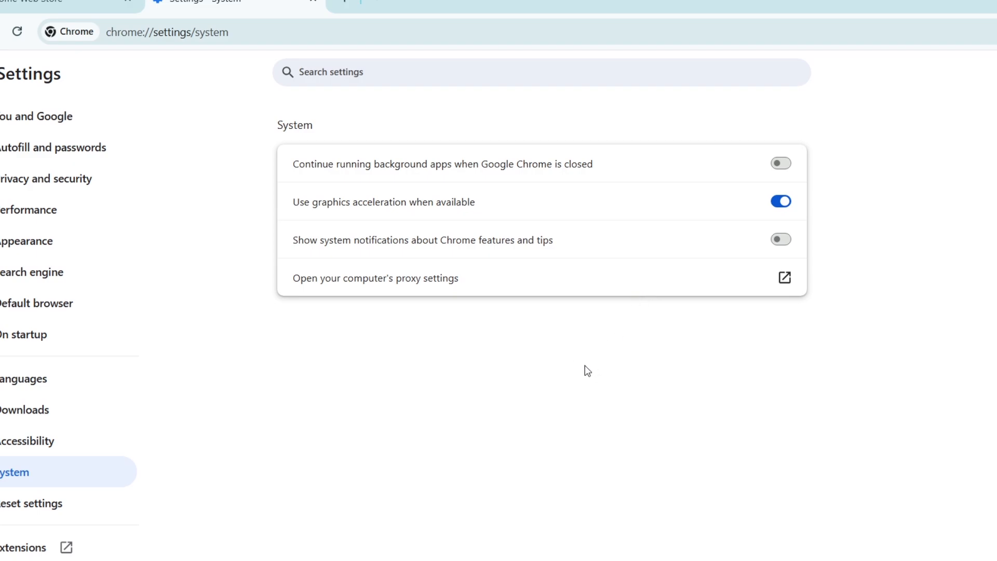
mouse_move(598, 386)
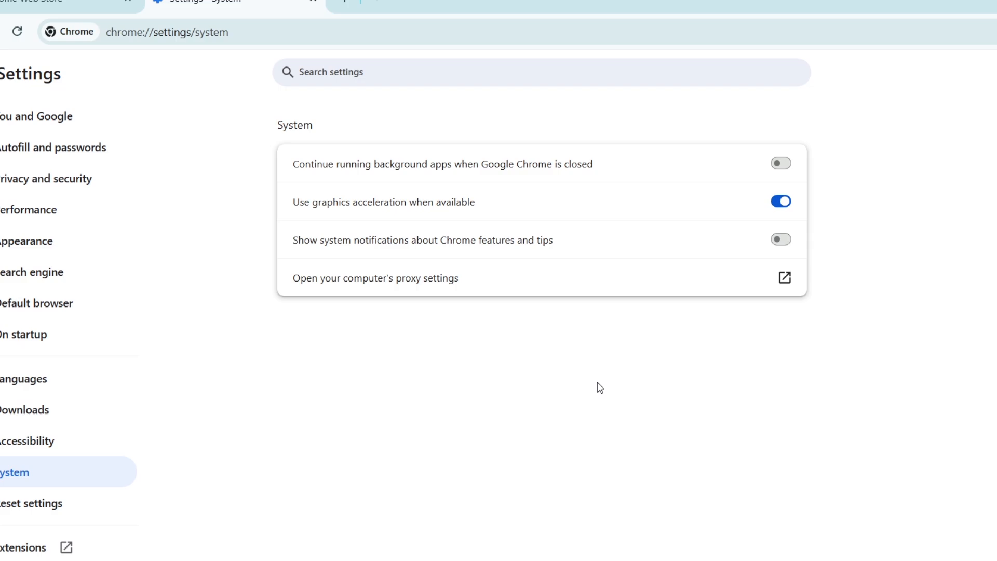
mouse_move(432, 388)
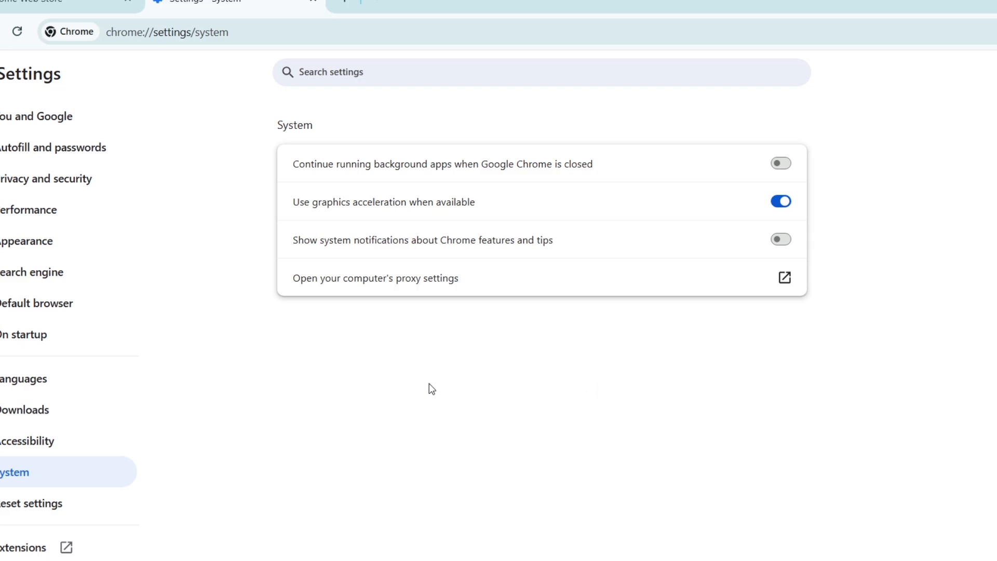
mouse_move(455, 393)
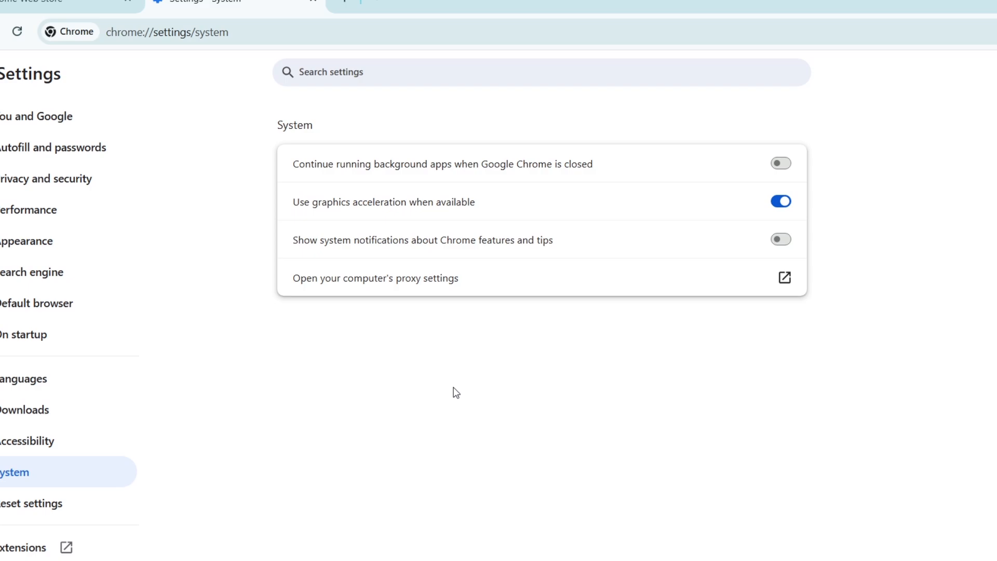
mouse_move(455, 357)
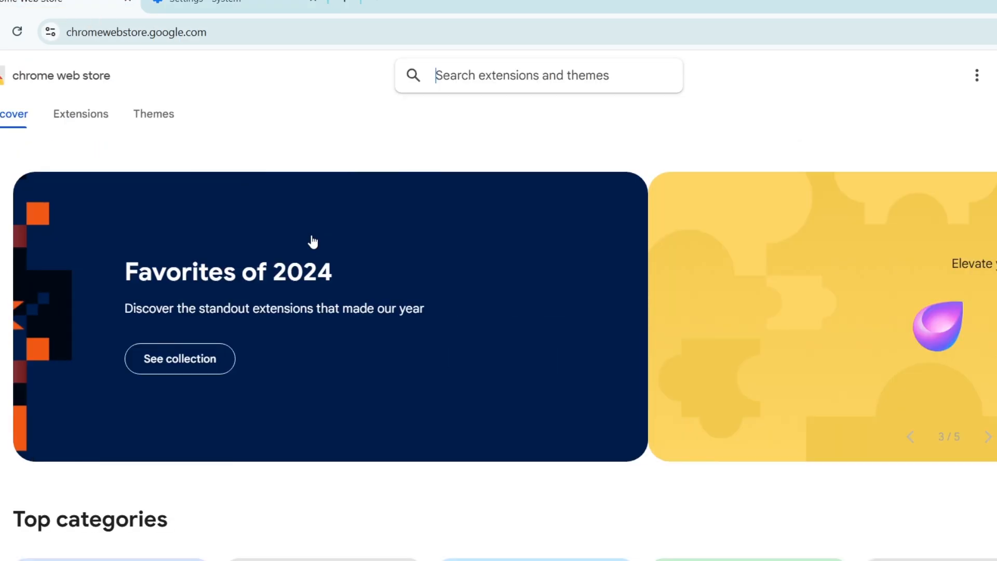
- Scroll through the Chrome Web Store, then show the You and Google settings page
scroll(down, 3)
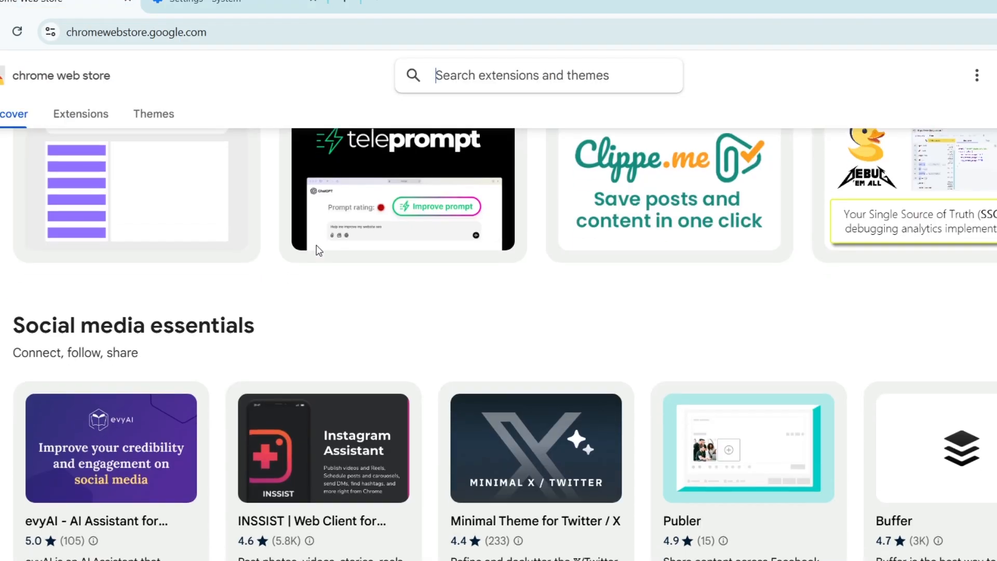
scroll(down, 3)
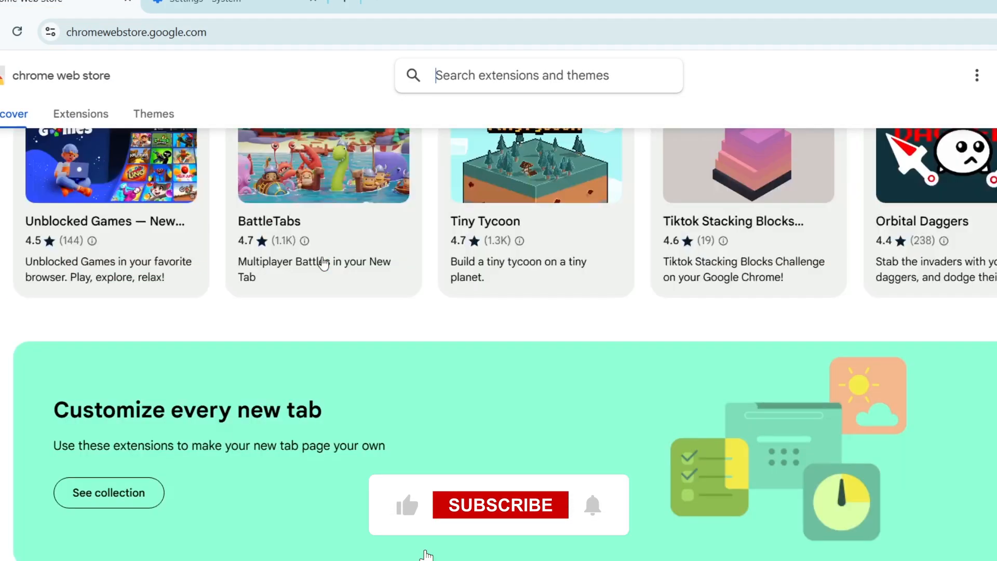
scroll(down, 3)
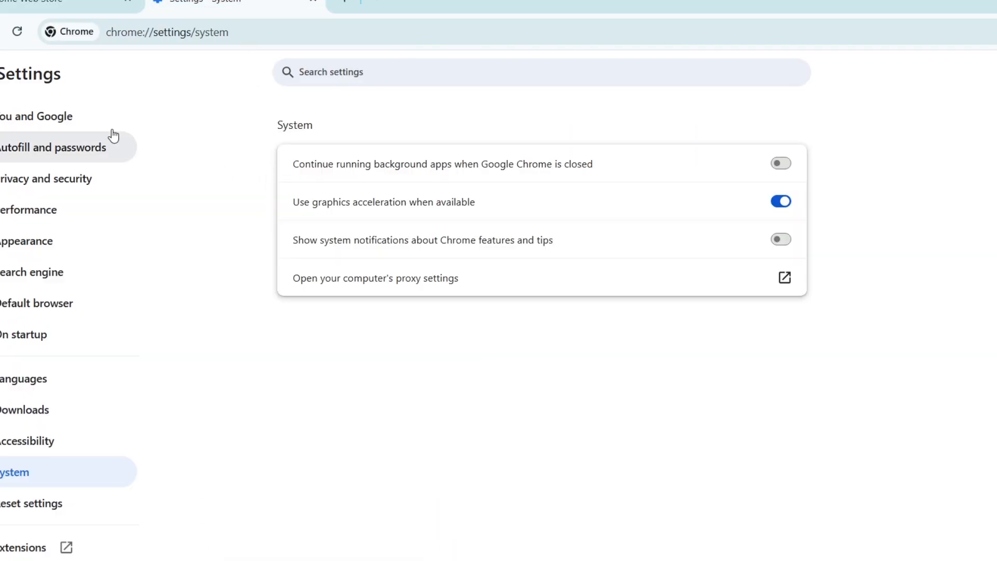
click(36, 116)
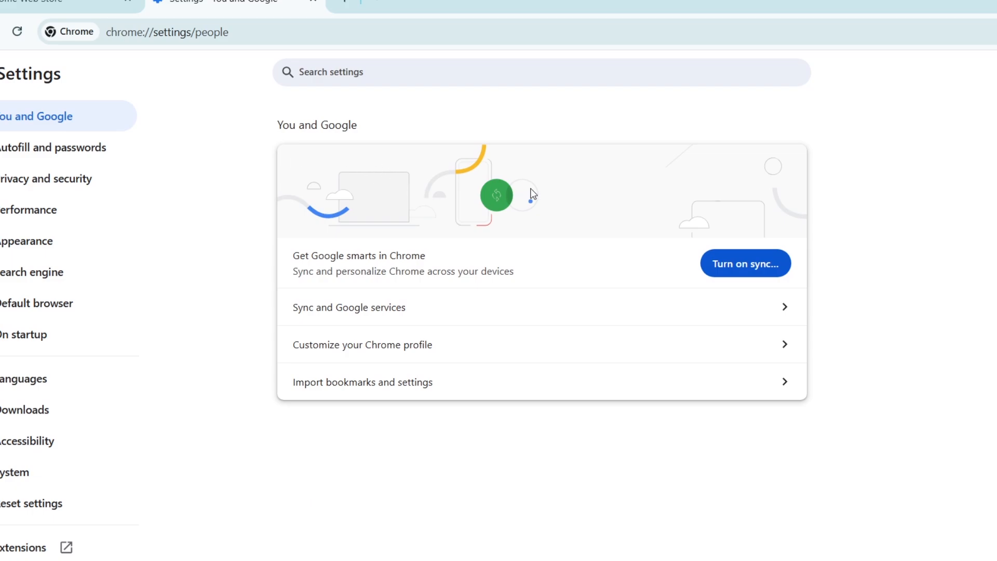